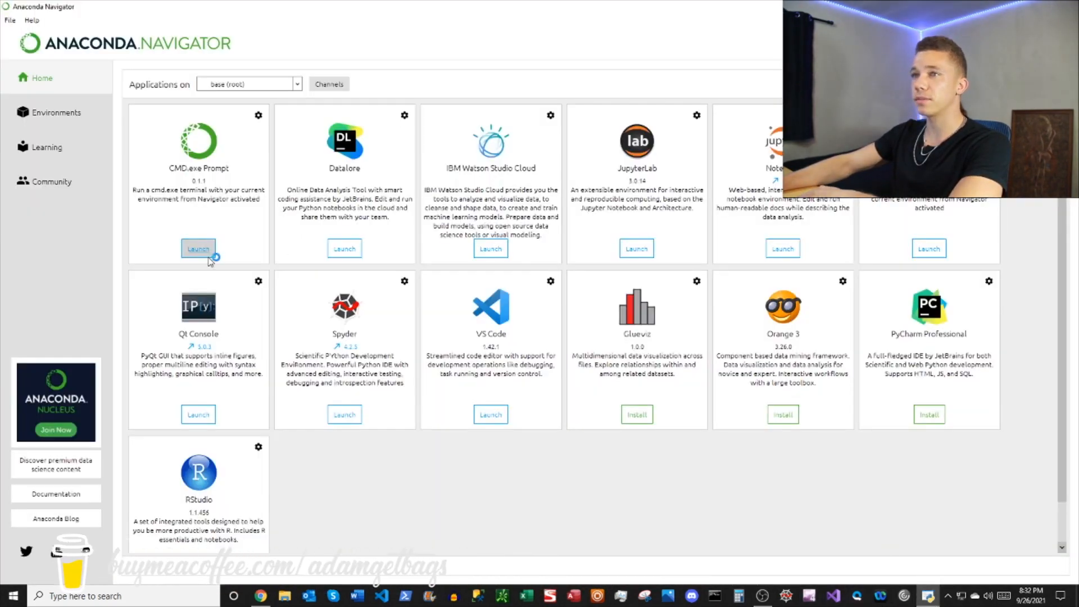
Check installed packages in a base-environment command prompt, then launch Spyder for the script.
click(198, 248)
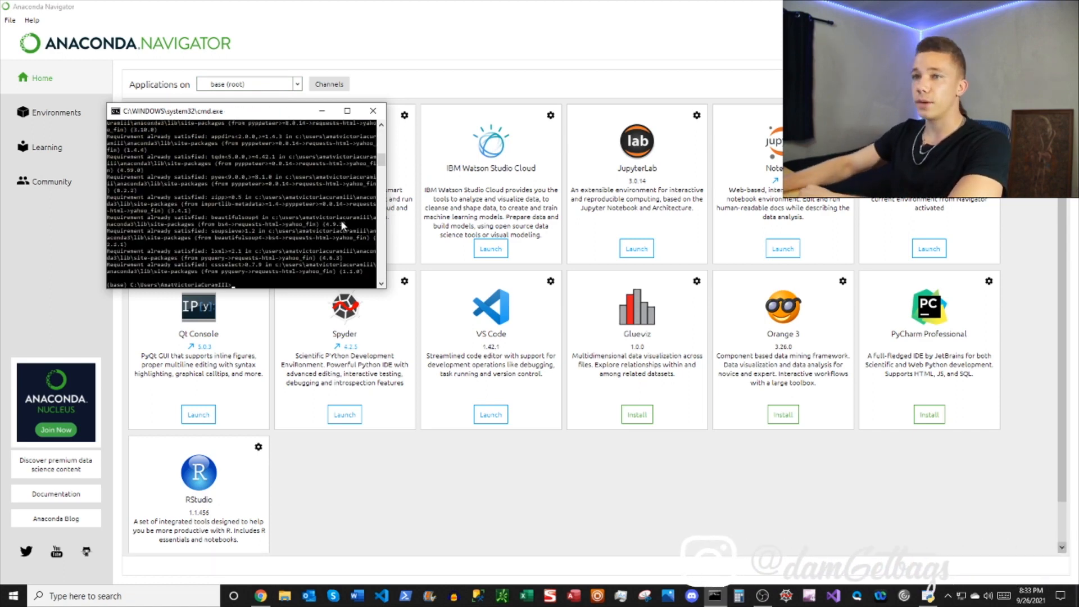
click(372, 112)
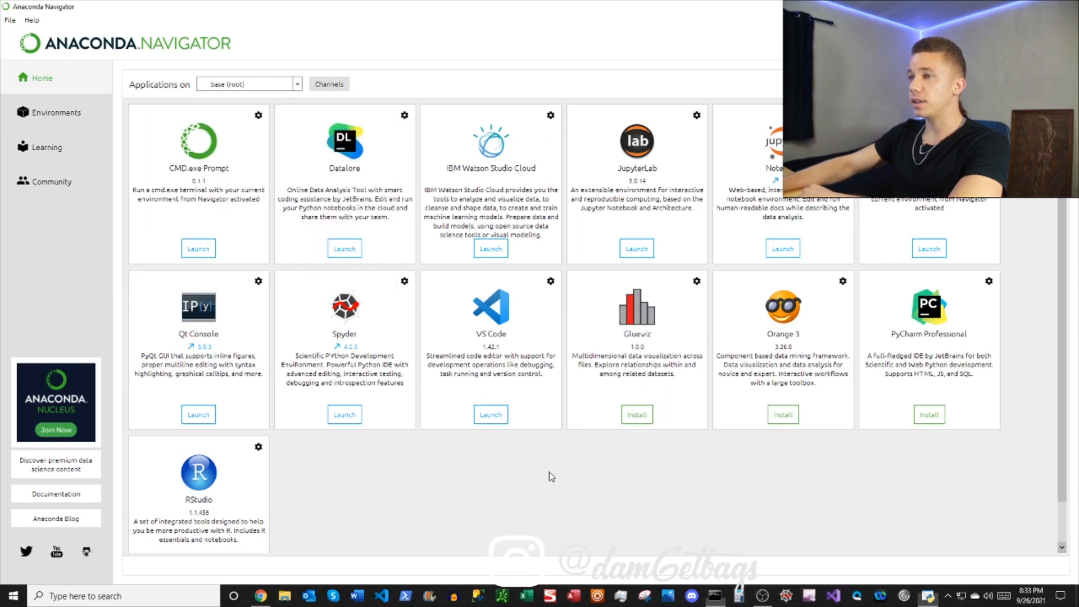
click(344, 415)
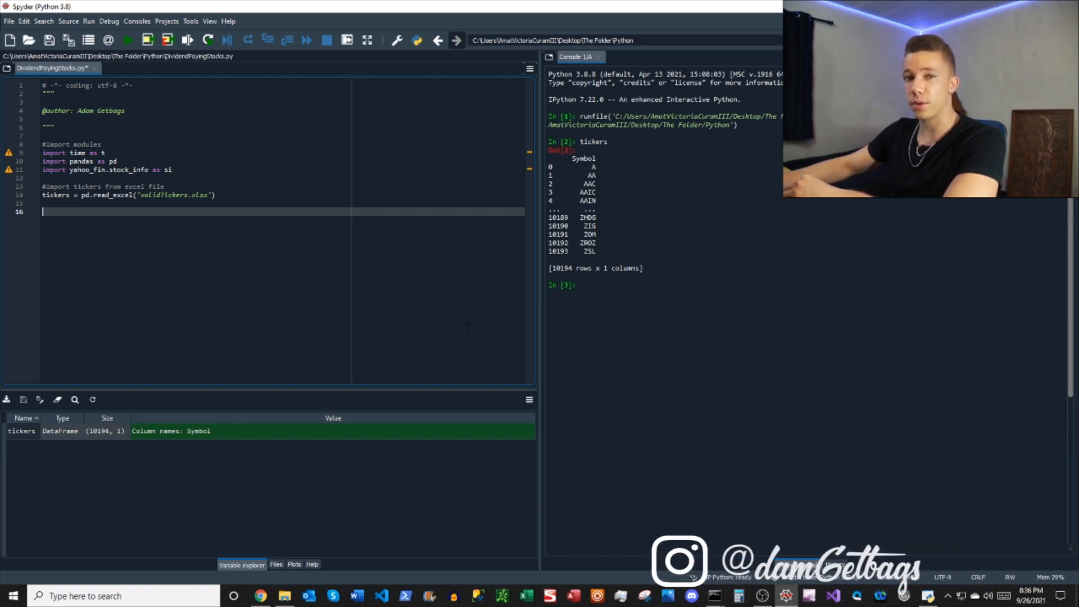
Write the try/except fetching priceData and dividendData for one ticker with last price, dividend and yield.
text(priceData = si.get_data(ticker)
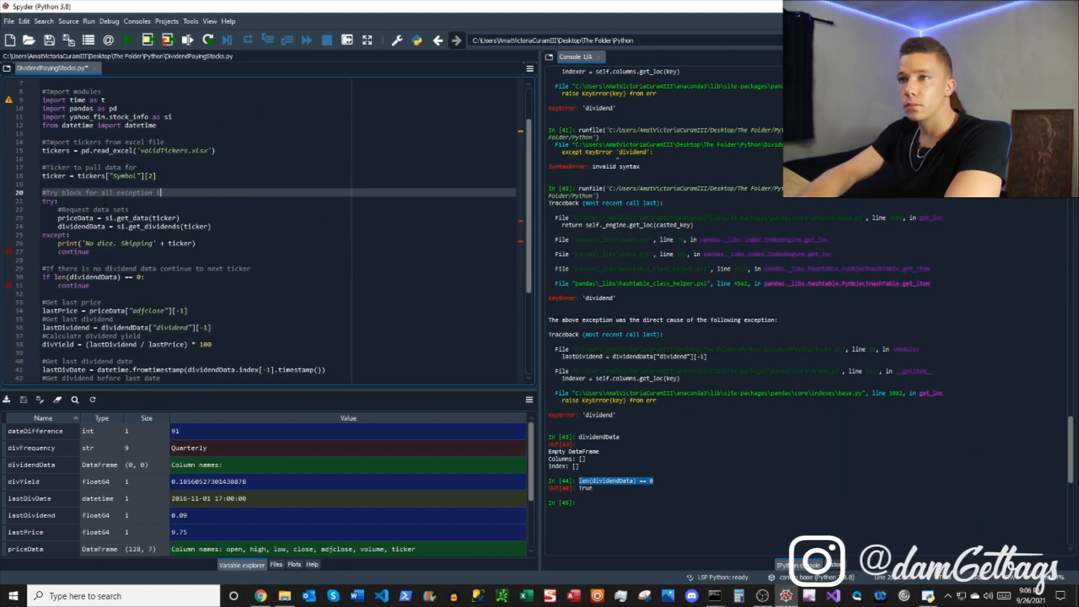
Finish the 'issues during requests' comment and declare divYieldList, tempList and an empty divYieldData DataFrame.
text(issues during requests)
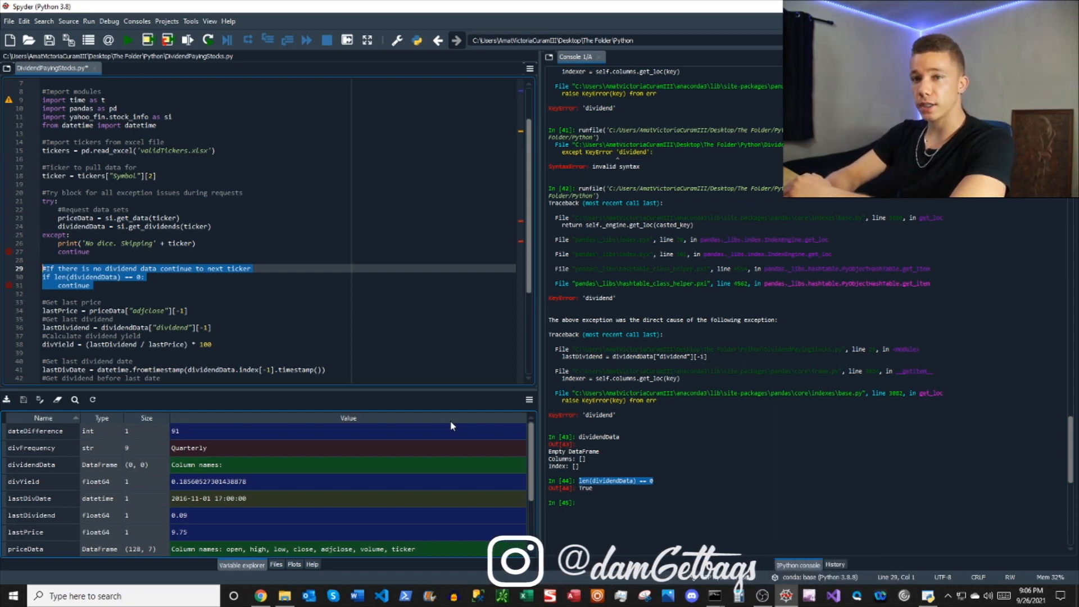
scroll(down, 3)
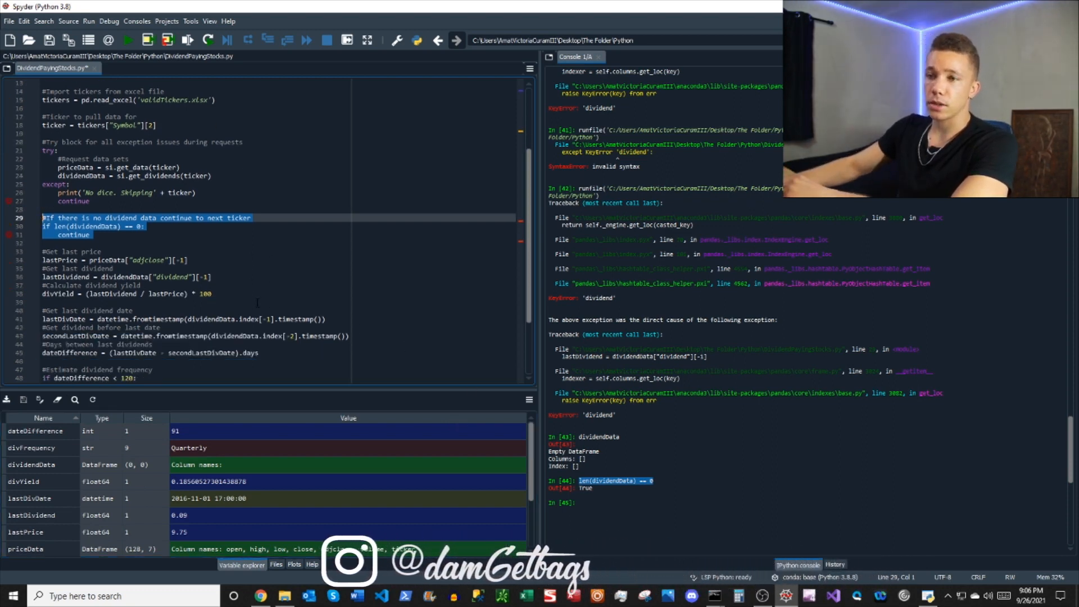
scroll(down, 3)
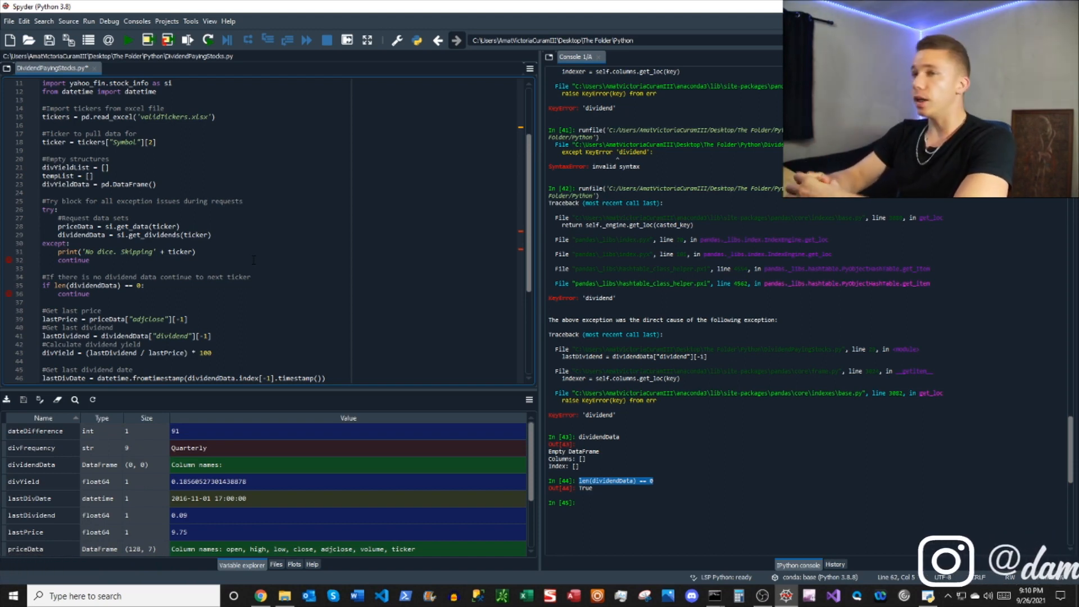
Loop over the first ten tickers, classify dividend frequency by dateDifference, and build divYieldData with named columns.
text(for)
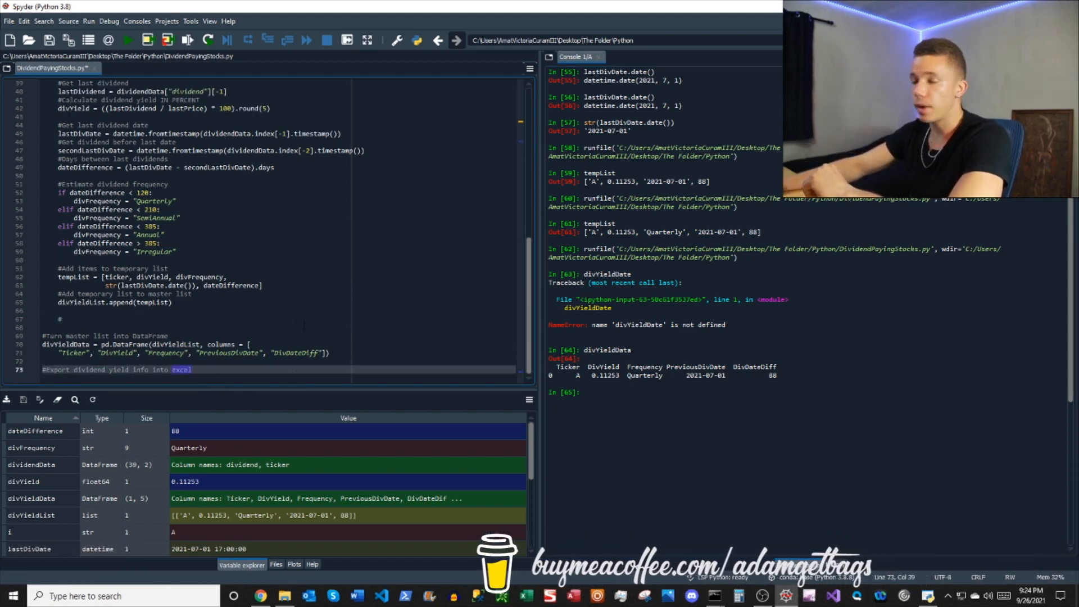
click(152, 326)
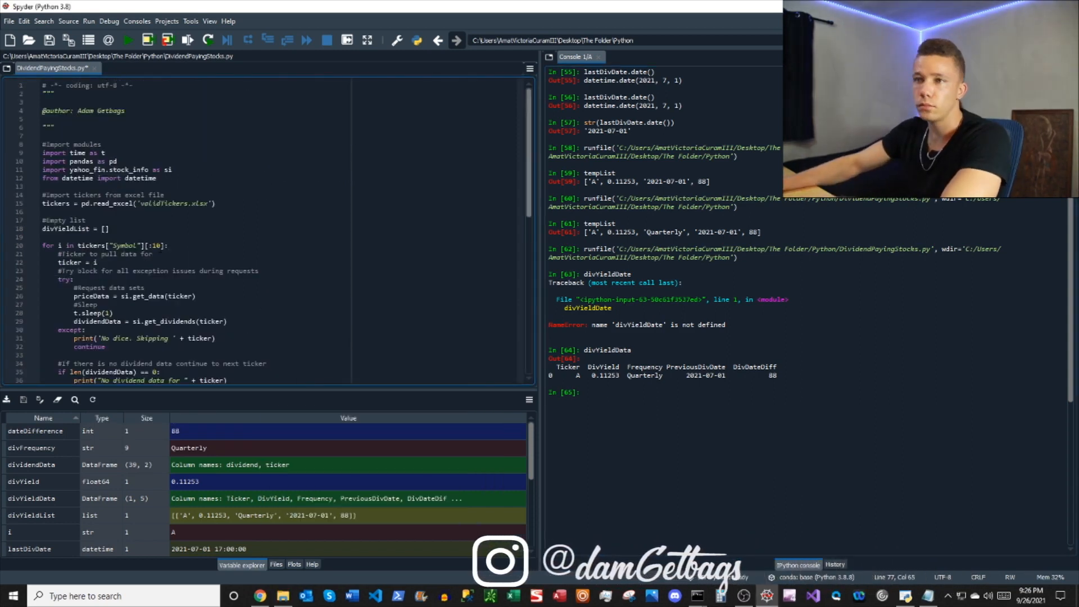
Scroll through the loop and commented-out DividendYieldData.xlsx export before rerunning the file.
scroll(down, 3)
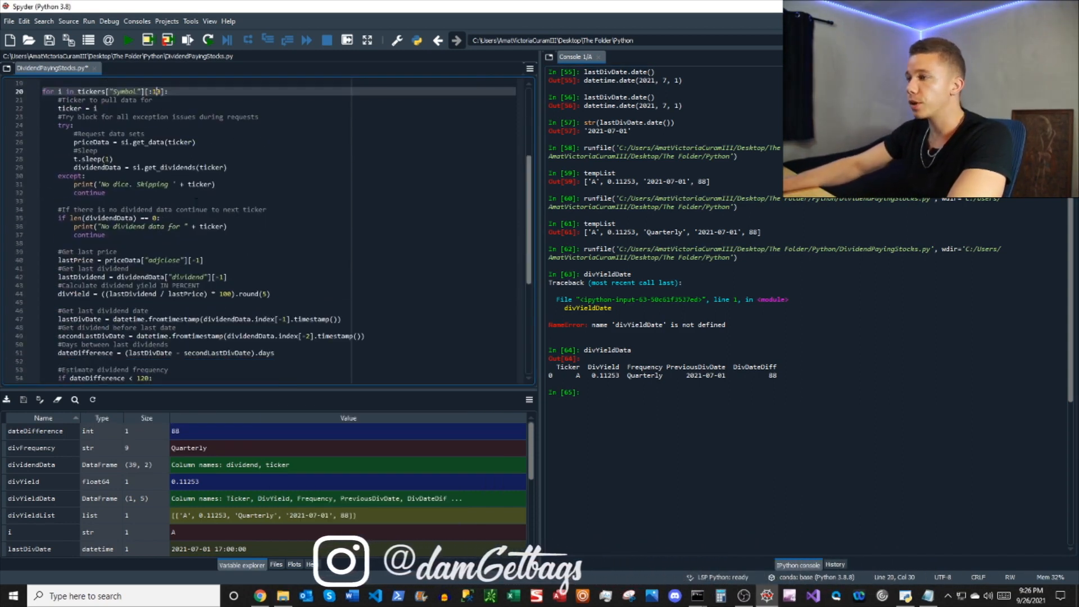
scroll(down, 3)
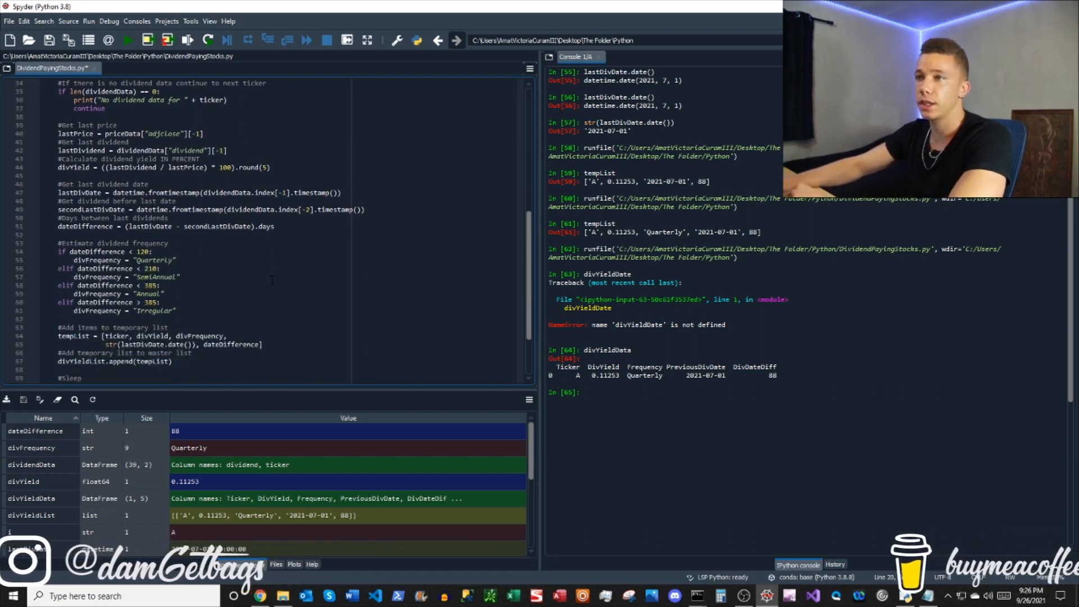
scroll(down, 3)
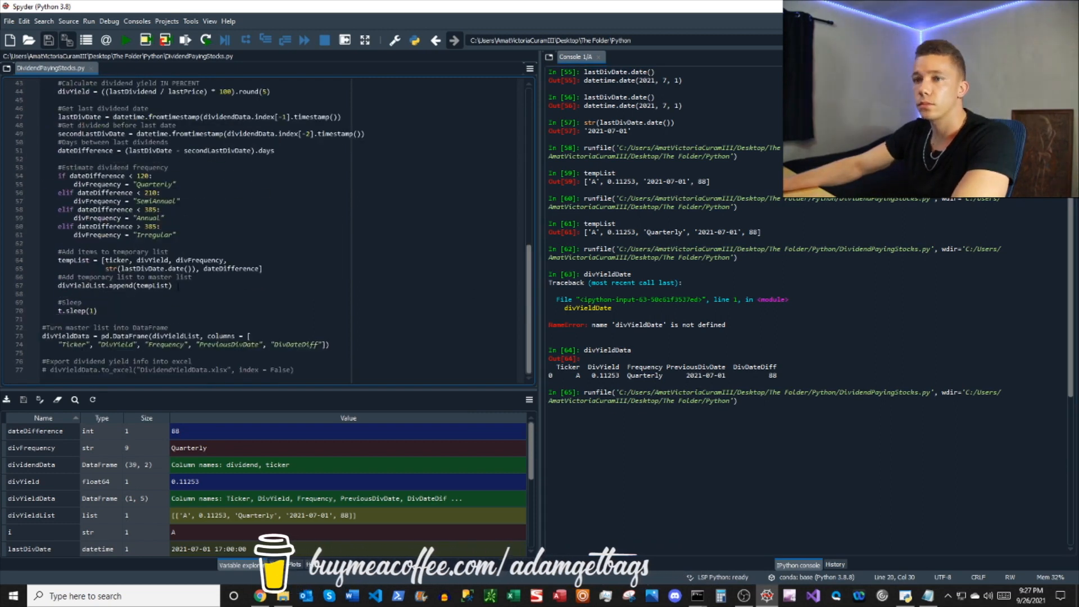
Add print(ticker + " confirmed") after the append and inspect the seven-row divYieldData in the console.
click(125, 39)
text(print(ticker + " confirmed)
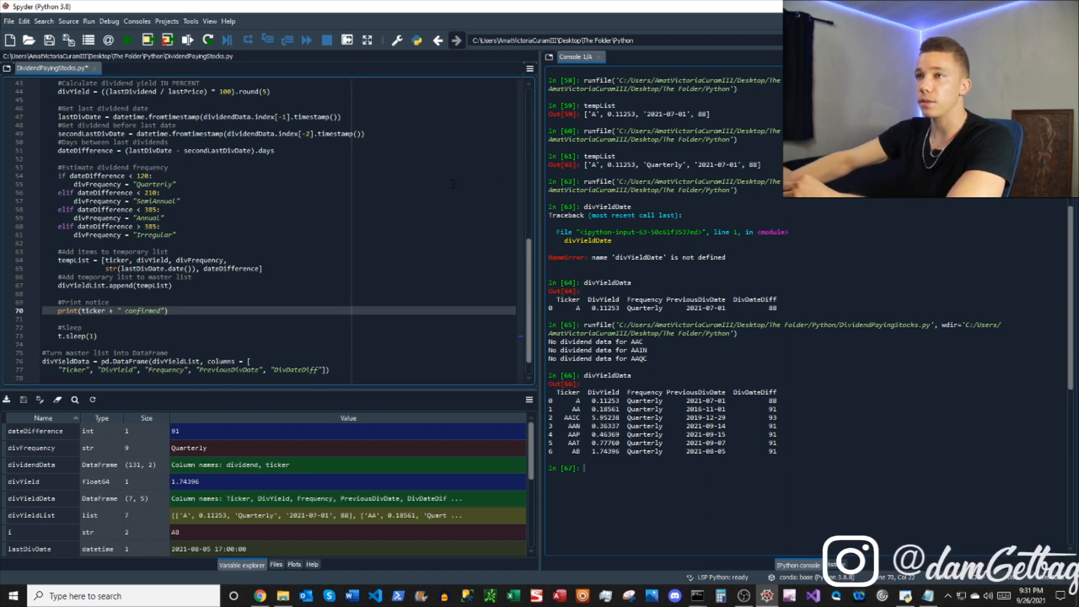
Skip tickers whose lastDivDate is over 365 days old, rerun, and confirm five tickers remain.
text(lastDivDate).days > 385:)
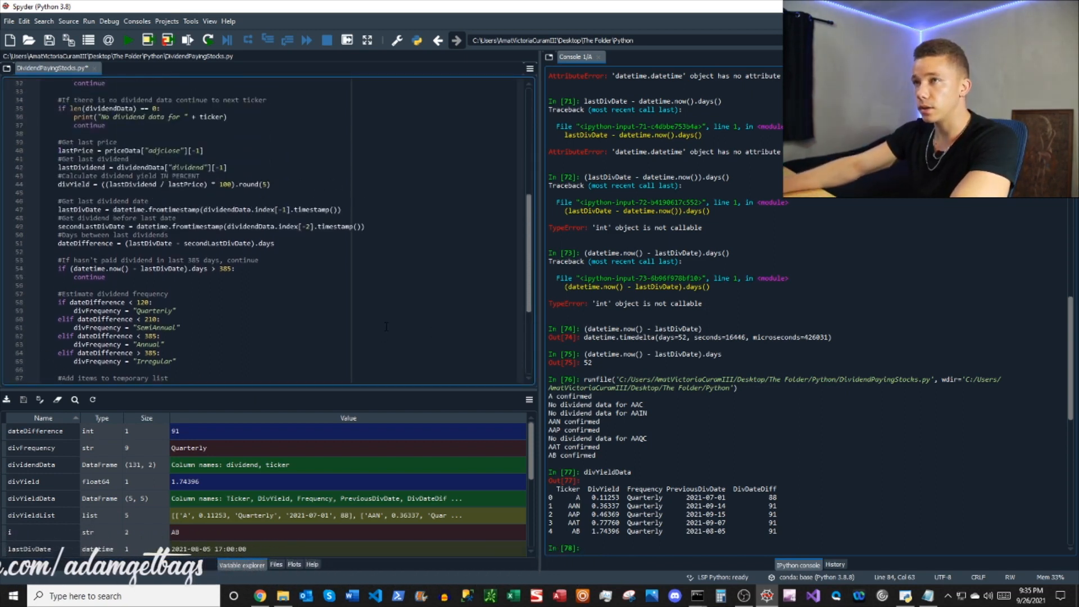
Sort by DivYield descending, enable the Excel export, and add endTime timing that reports about 5.1 seconds.
scroll(down, 3)
text(divYieldData.sort_values(by = ["DivYield"]))
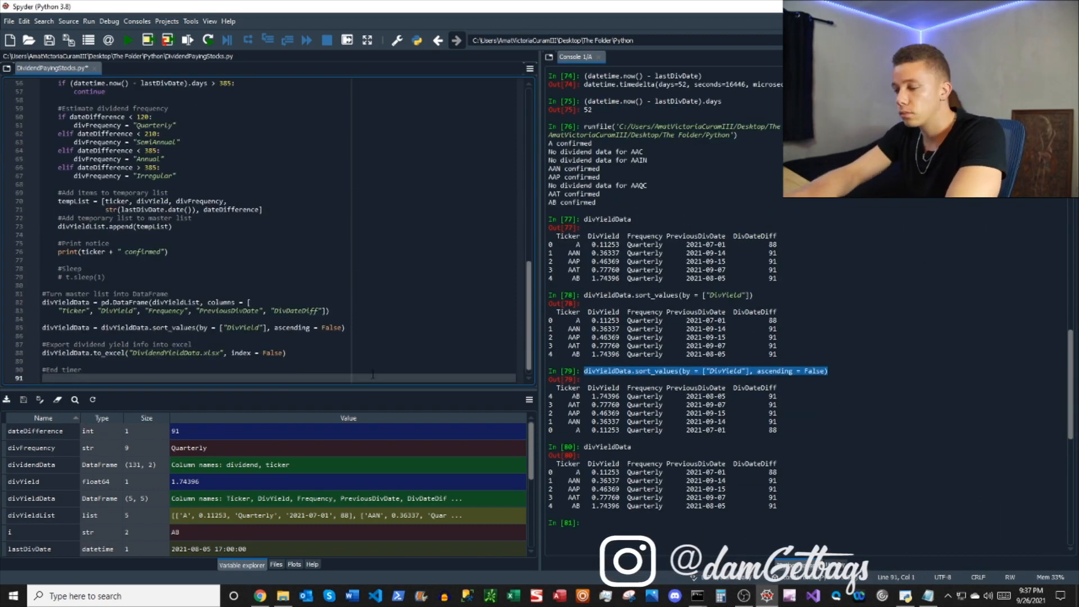
click(124, 40)
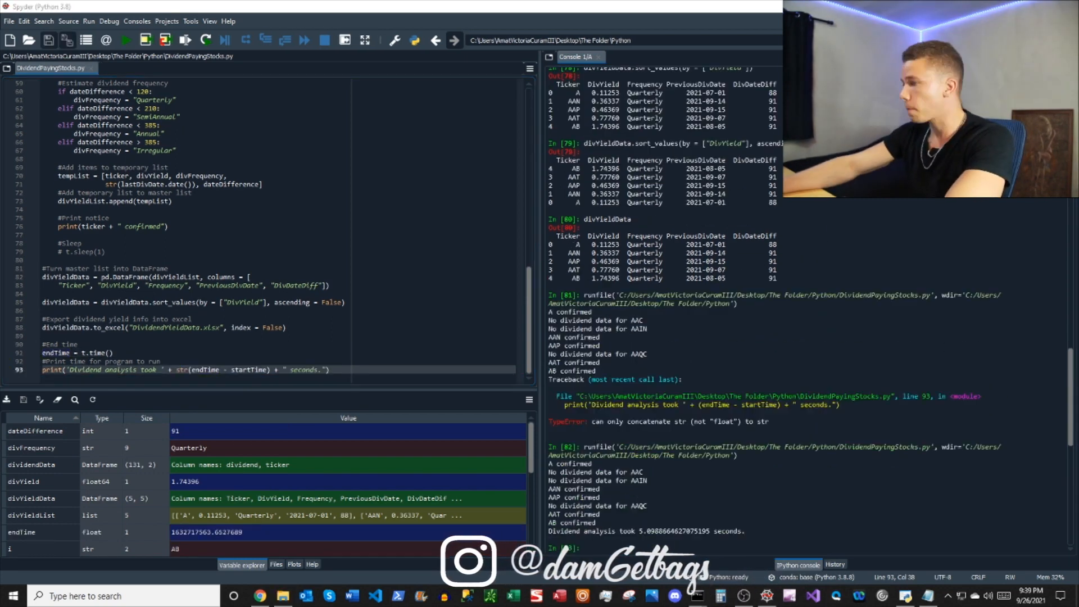